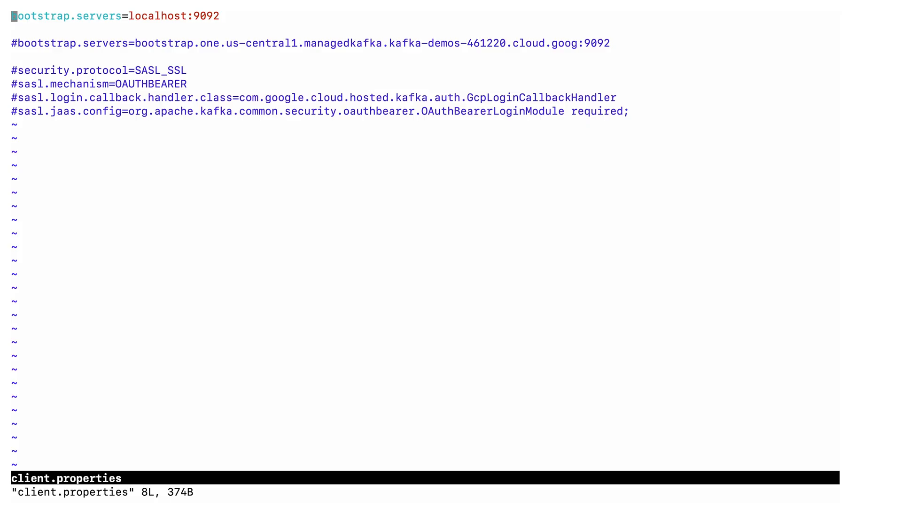
# - Comment out bootstrap.servers=localhost:9092 and uncomment the managed bootstrap server and four SASL lines
pyautogui.write('#')
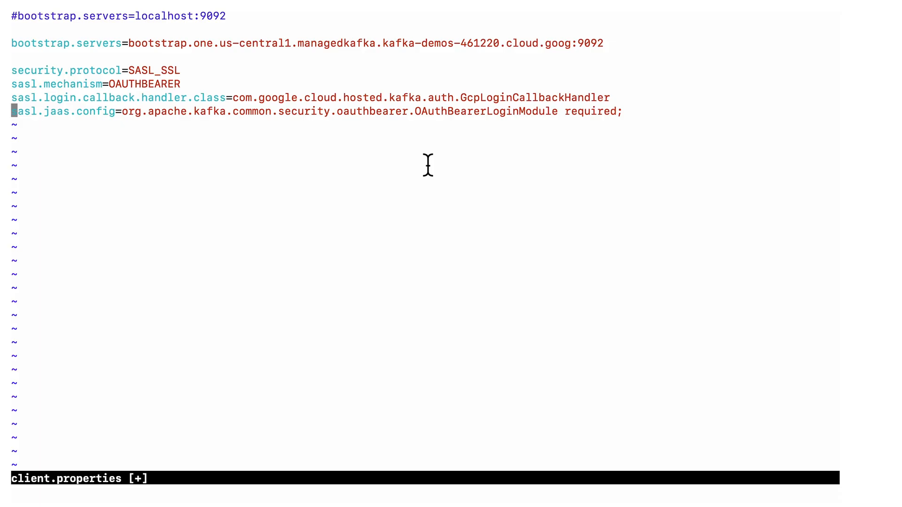
pyautogui.moveTo(504, 183)
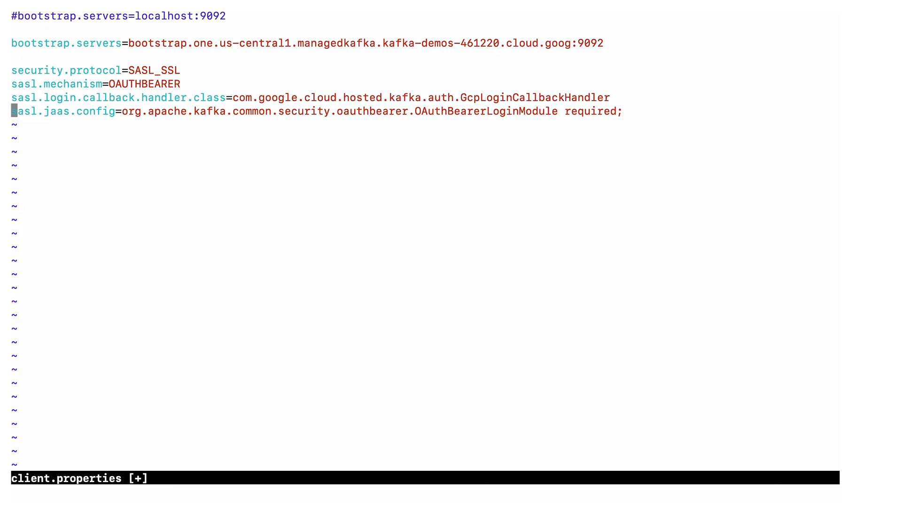
pyautogui.write(':b')
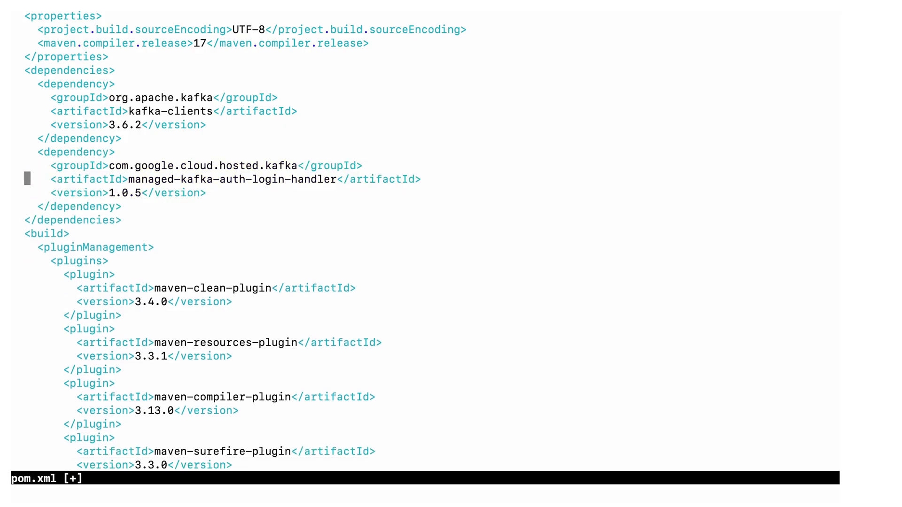
# - Uncomment the com.google.cloud.hosted.kafka managed-kafka-auth-login-handler dependency block in pom.xml
pyautogui.press('V')
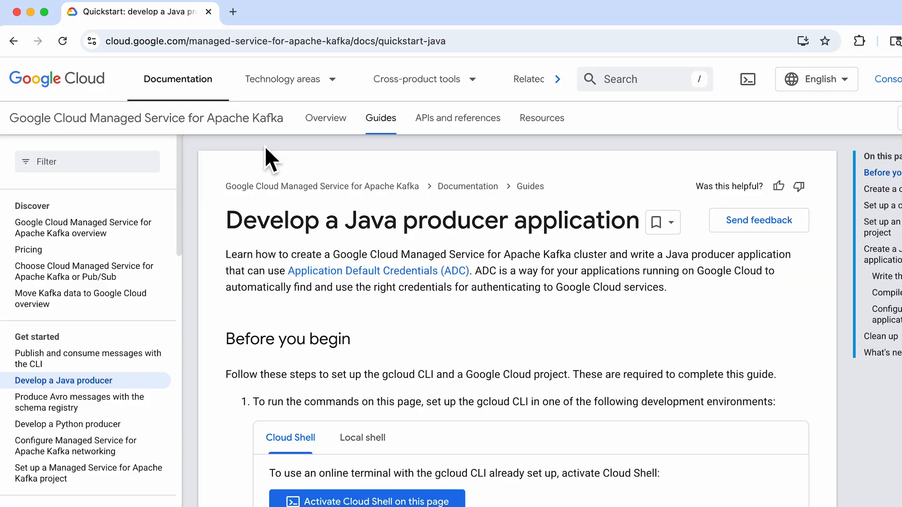
pyautogui.moveTo(384, 51)
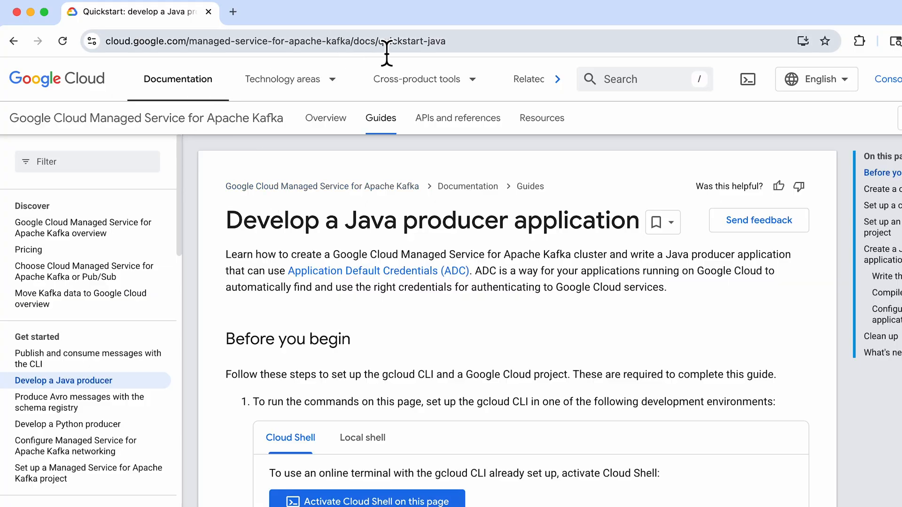
pyautogui.moveTo(307, 240)
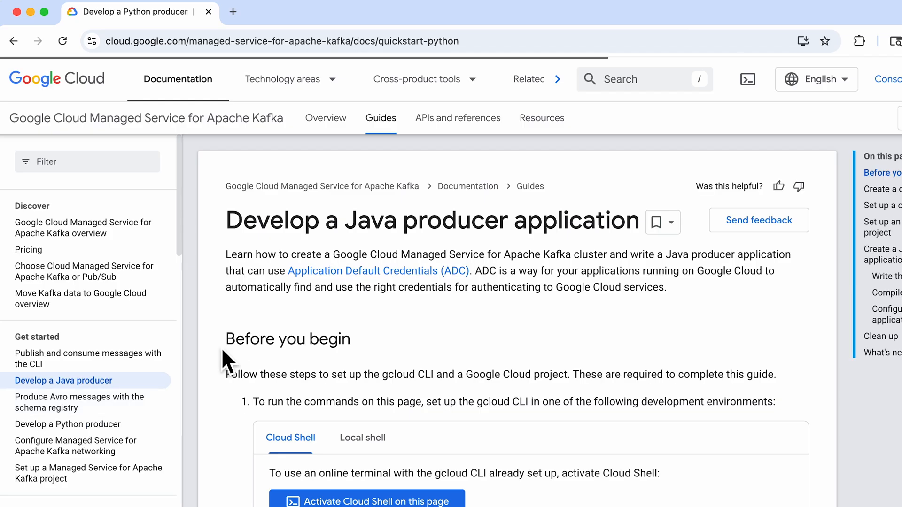
# - Go to 'Google Cloud Managed Service for Apache Kafka overview' from the docs left navigation
pyautogui.click(83, 228)
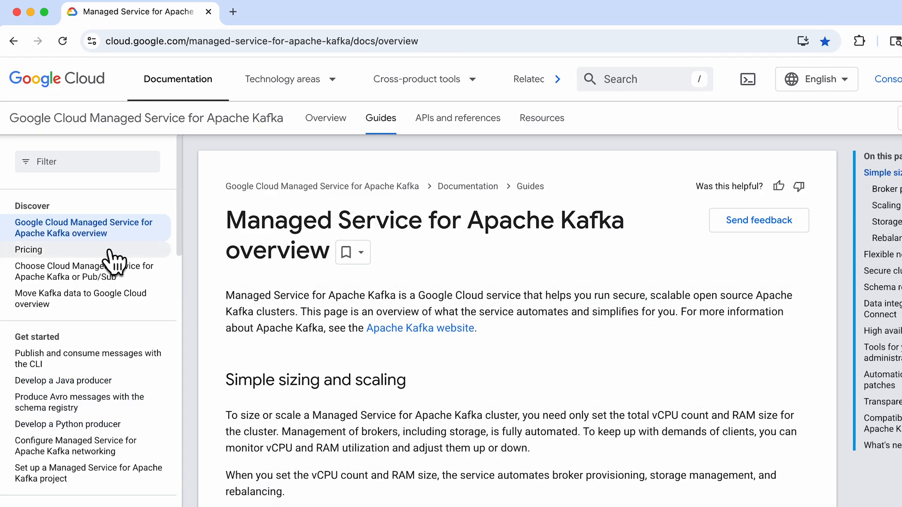